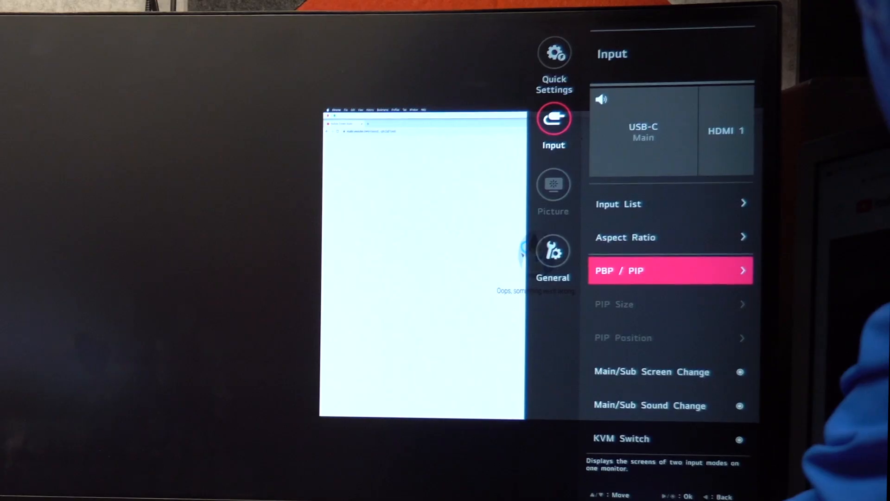
Open the PBP/PIP layout options and bring up the input list with USB-C as main
click(670, 269)
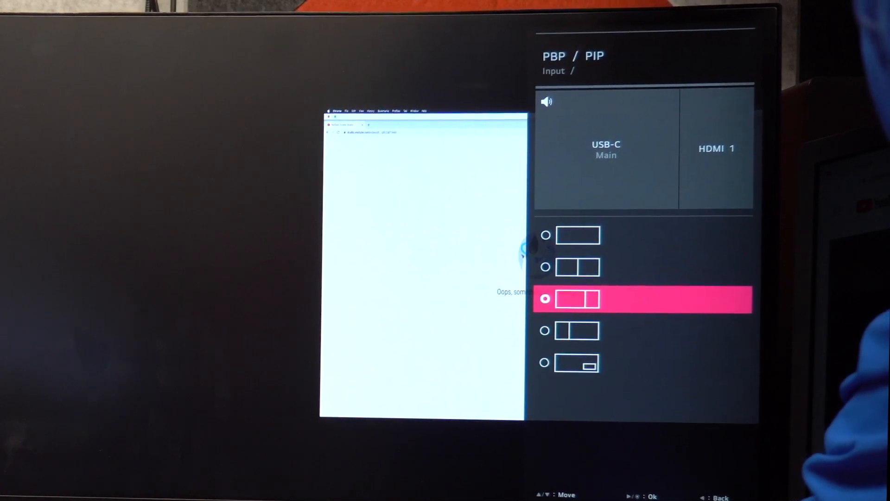
key(up)
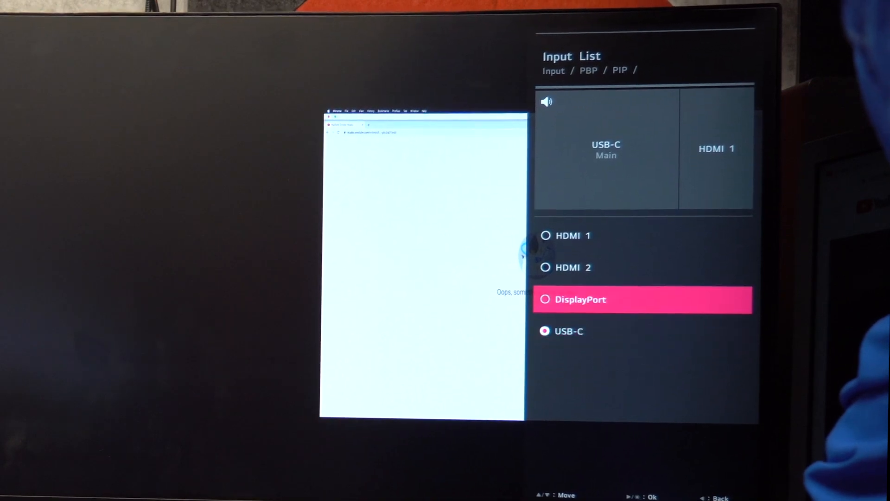
Move up through the input list, keeping USB-C as main and HDMI 1 second
key(up)
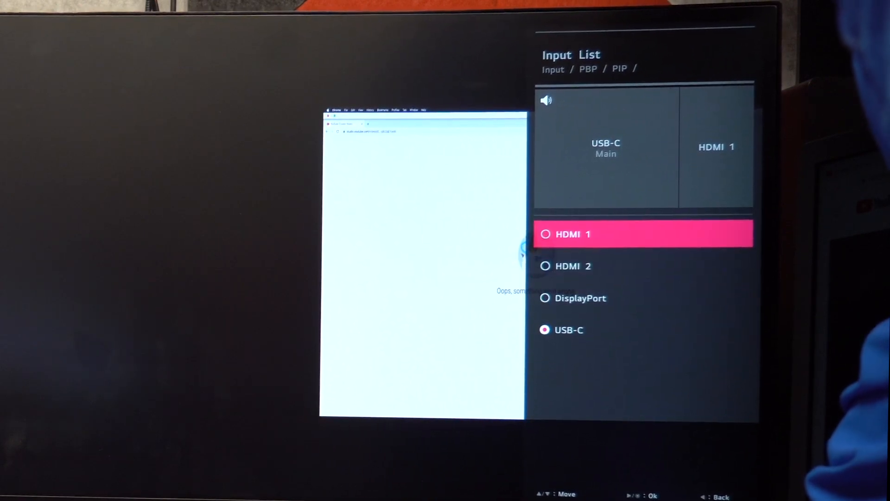